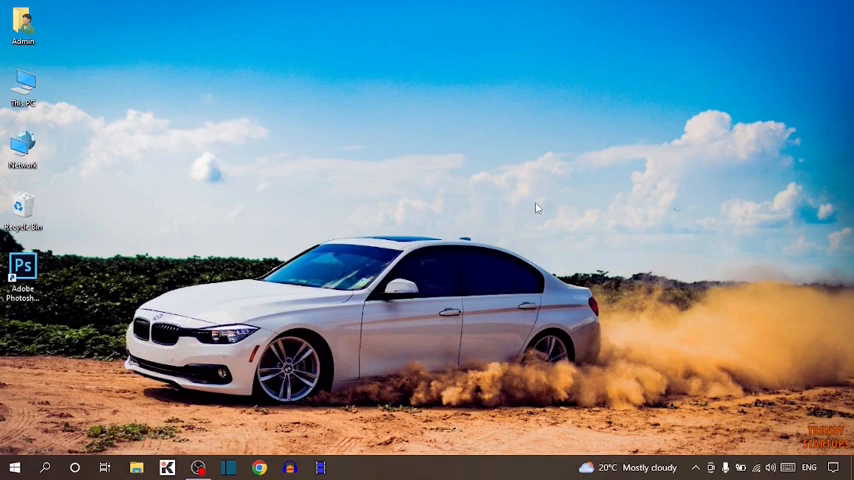
mouse_move(493, 240)
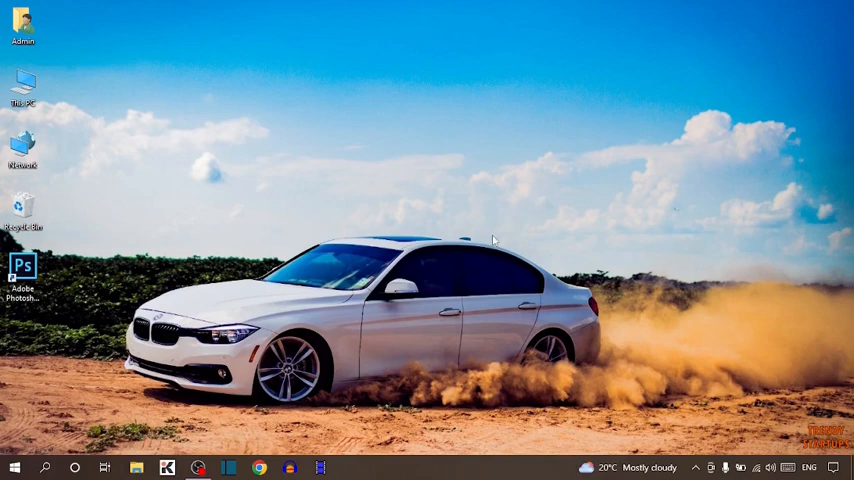
mouse_move(477, 256)
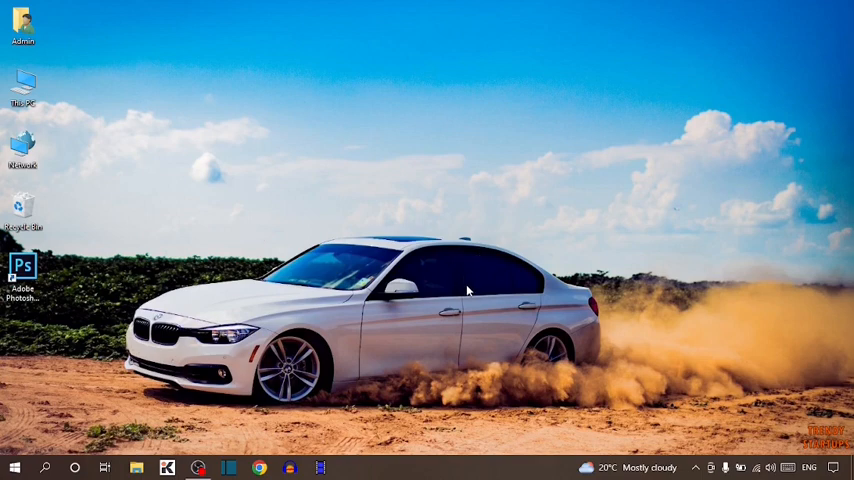
mouse_move(476, 280)
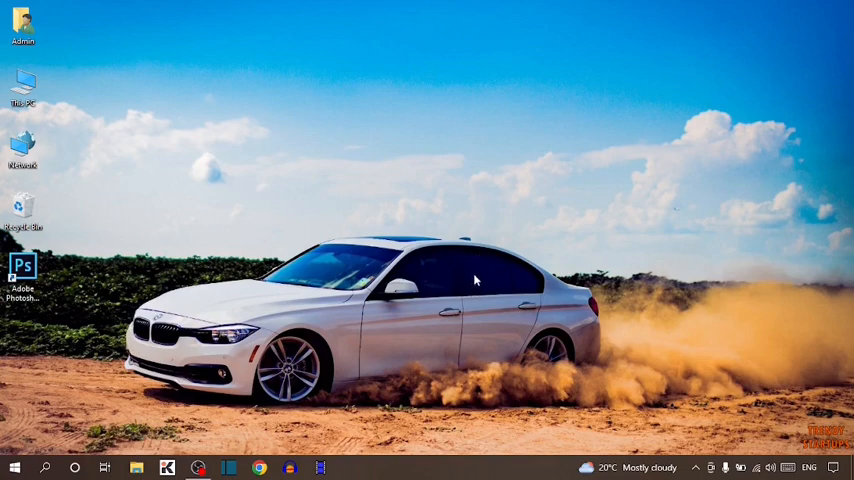
mouse_move(431, 314)
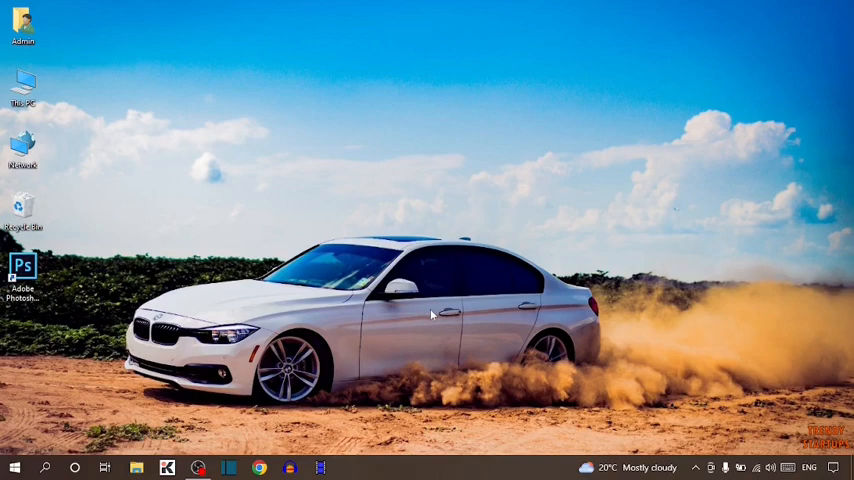
text(out)
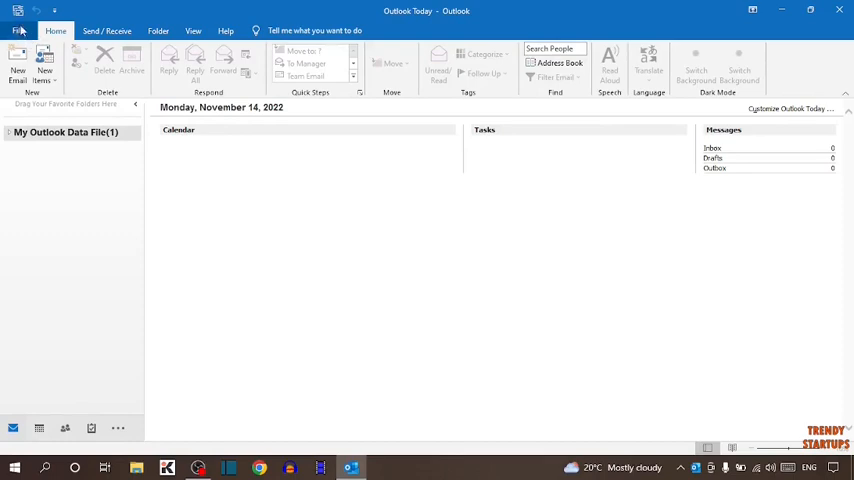
click(18, 30)
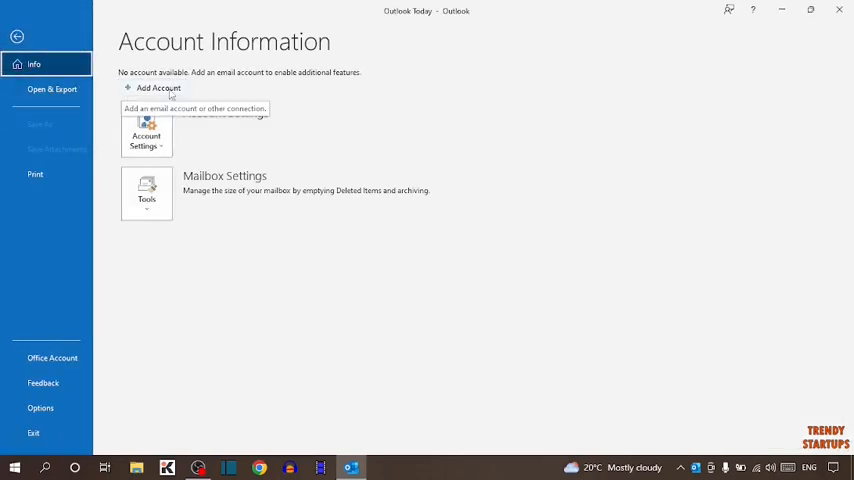
click(158, 88)
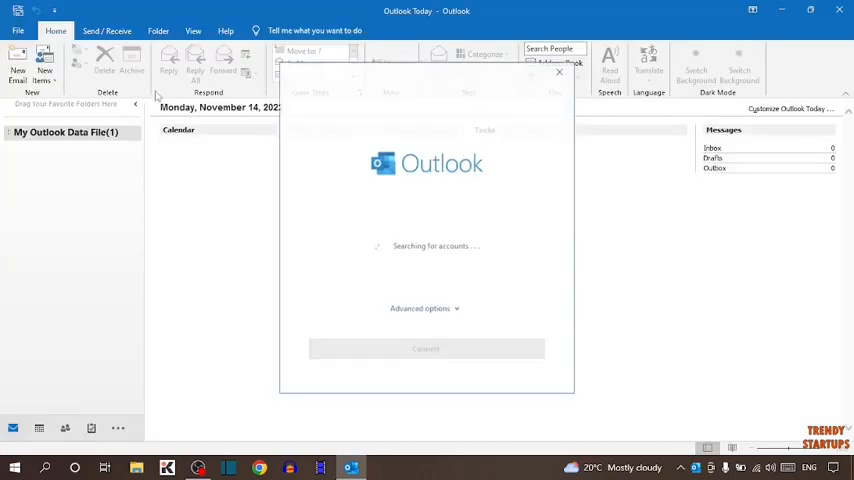
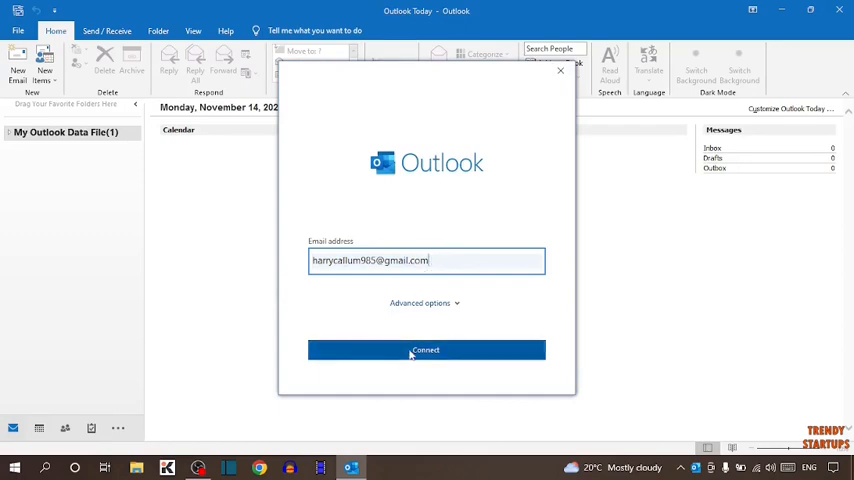
click(426, 350)
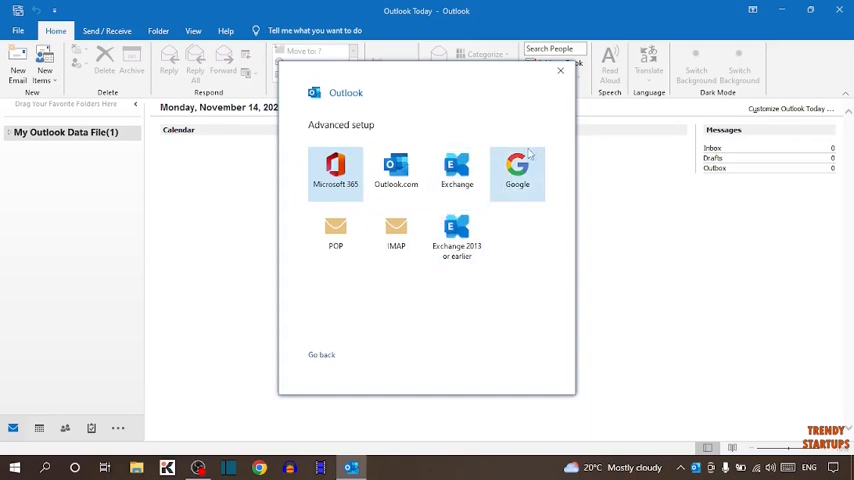
- Pick IMAP as the Gmail account type
click(396, 230)
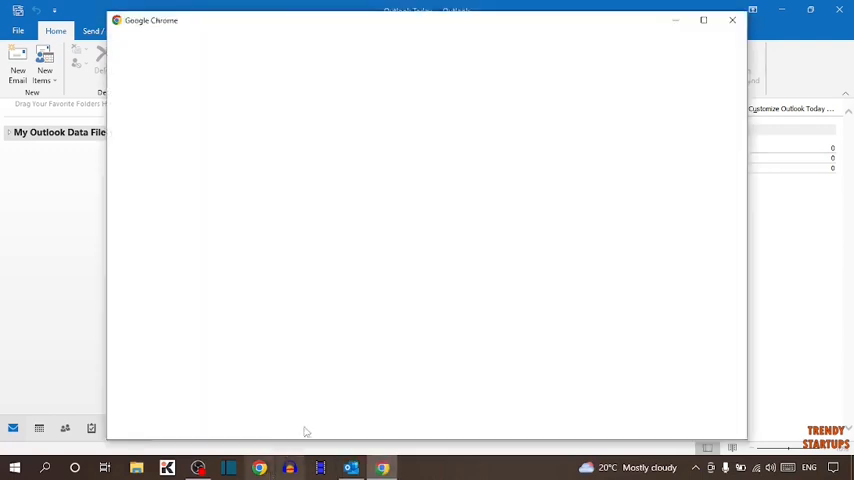
- Search Google in Chrome and open the Gmail Help article listing IMAP/SMTP servers
text(goog)
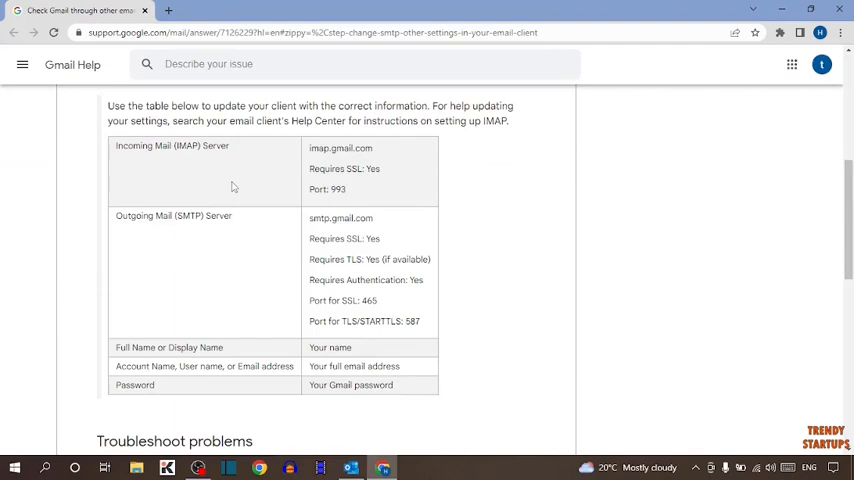
double_click(219, 146)
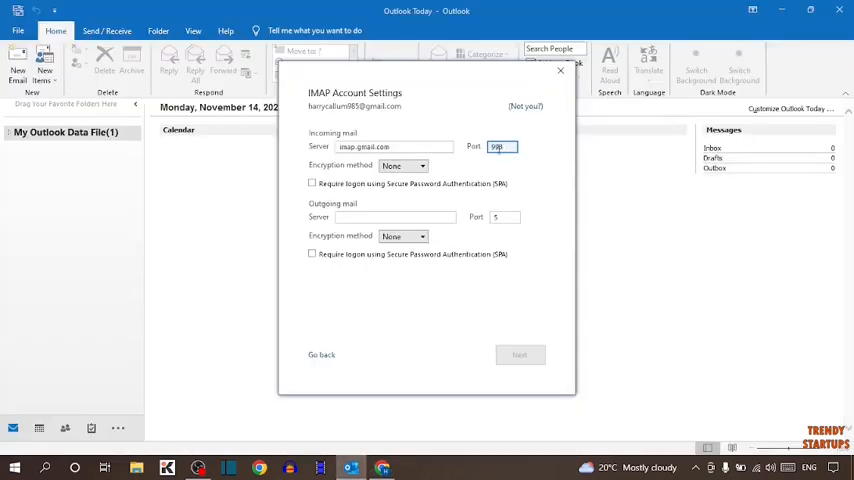
- Set incoming mail encryption to SSL/TLS for imap.gmail.com on port 993
click(421, 165)
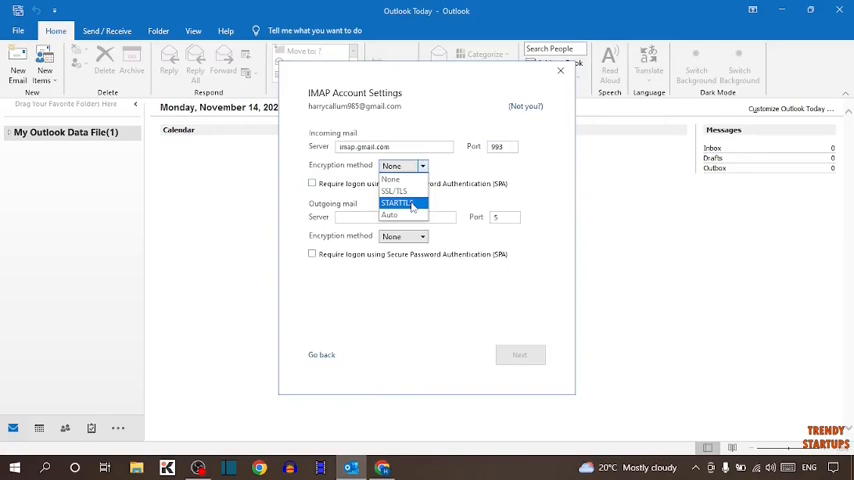
mouse_move(393, 191)
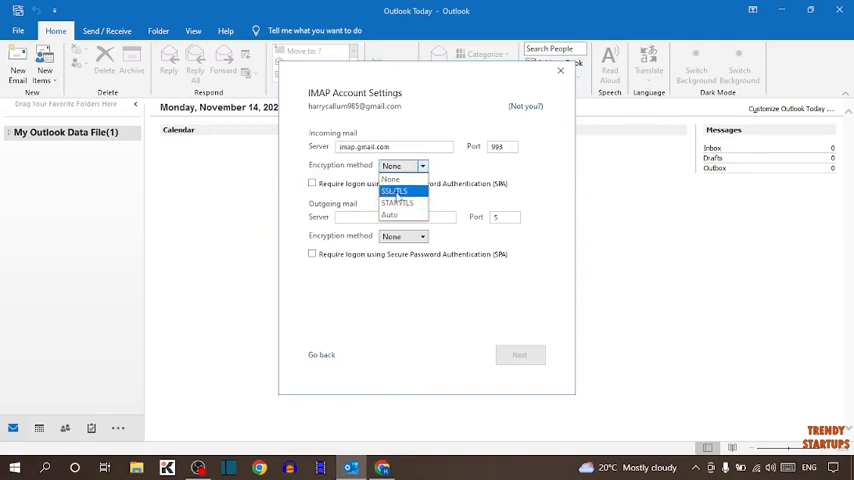
click(393, 191)
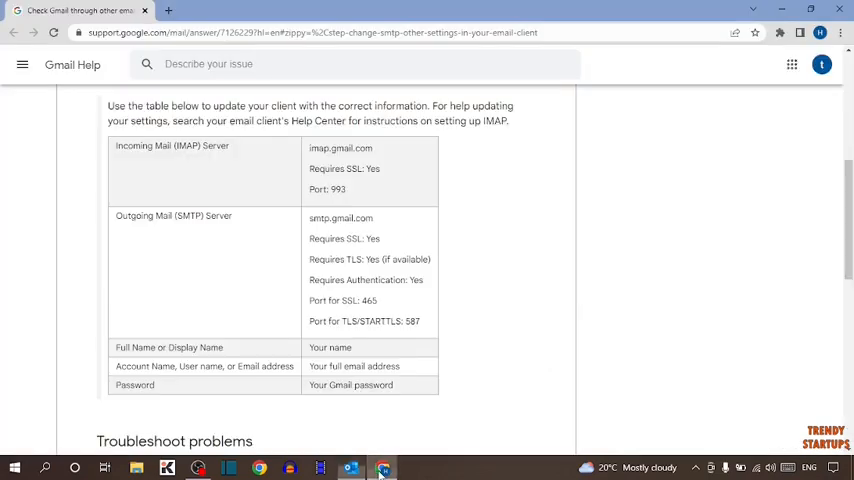
- Look up the outgoing SMTP server row on Gmail's help page in Chrome
double_click(340, 218)
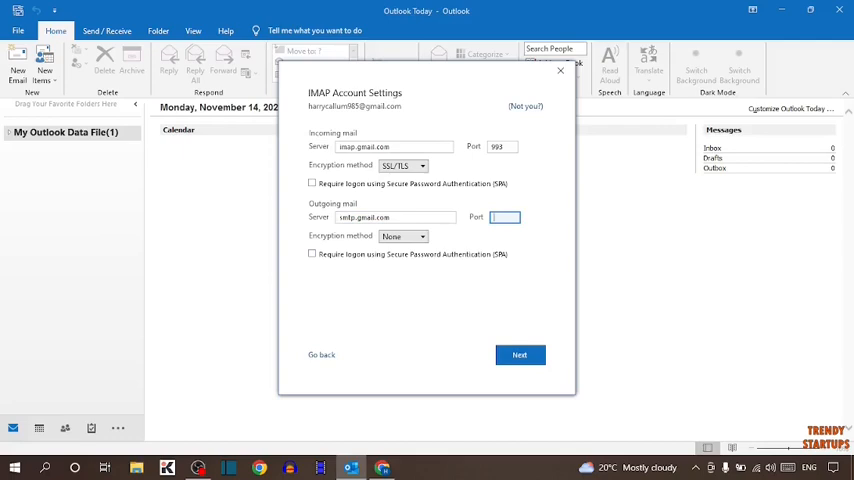
- Give outgoing mail port 465 and SSL/TLS encryption
text(465)
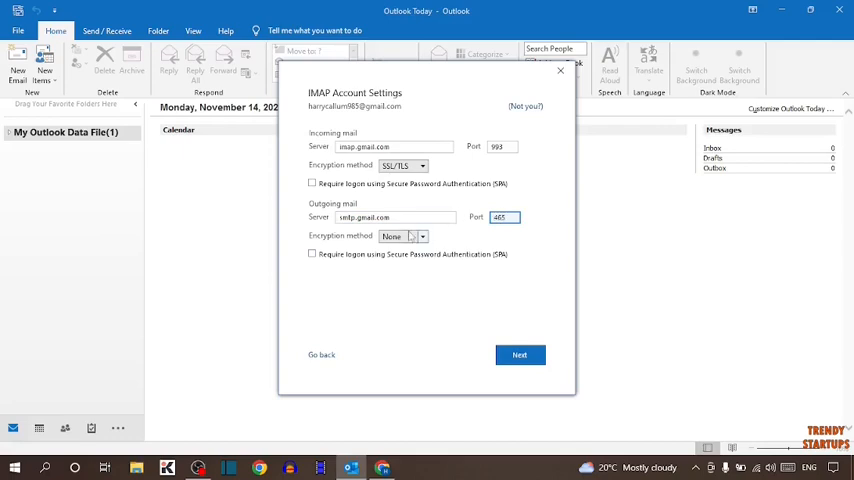
click(404, 236)
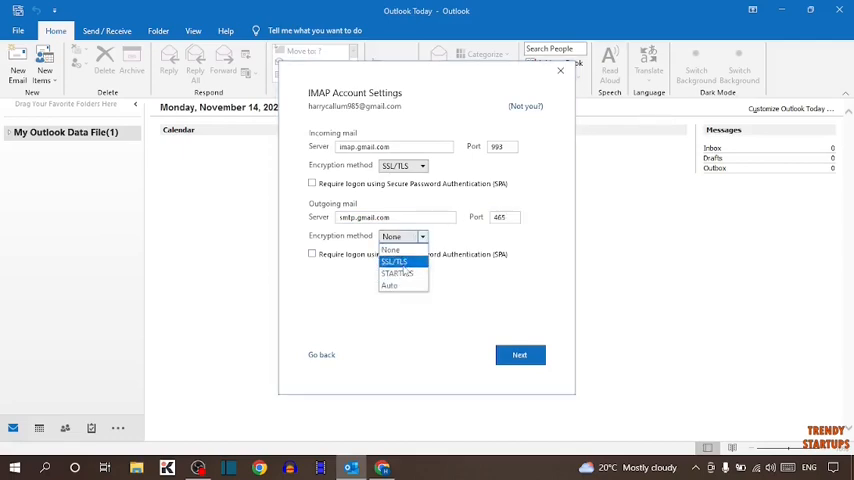
click(393, 261)
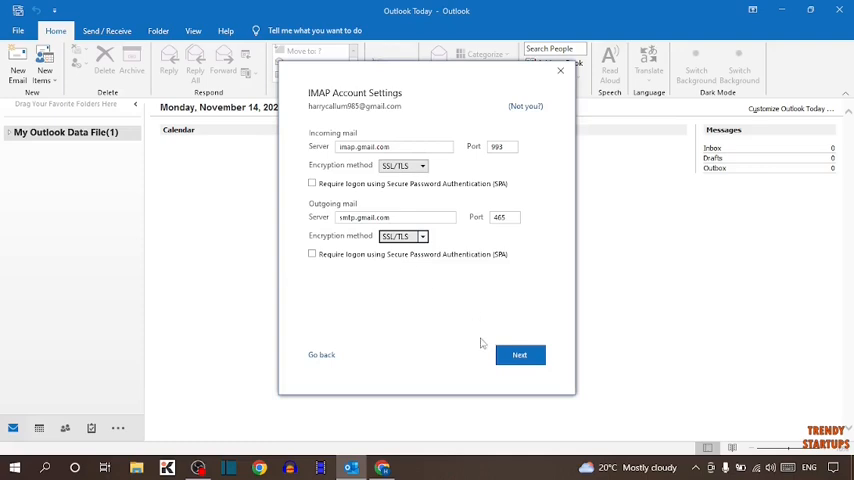
mouse_move(519, 354)
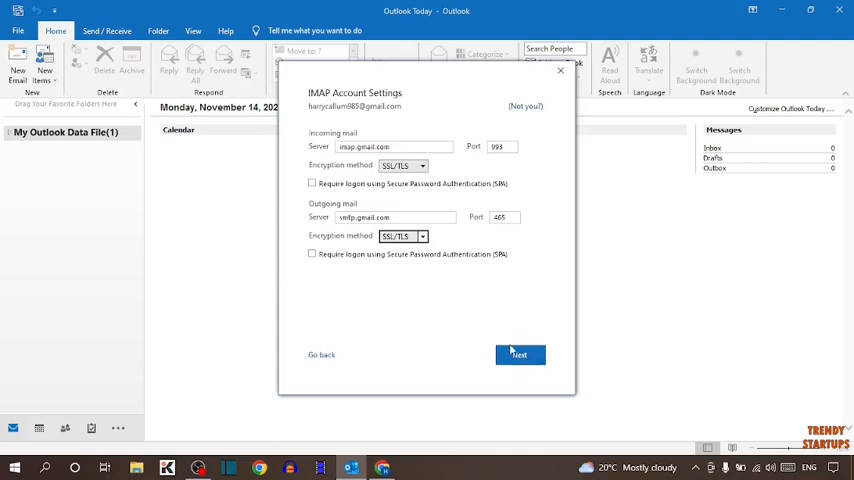
- Enter the Gmail password, connect, and close the successful setup
click(519, 354)
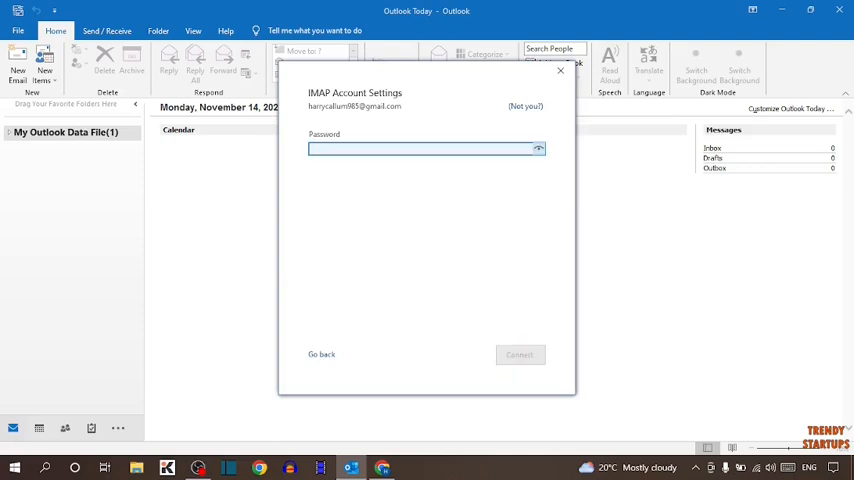
text(•••••)
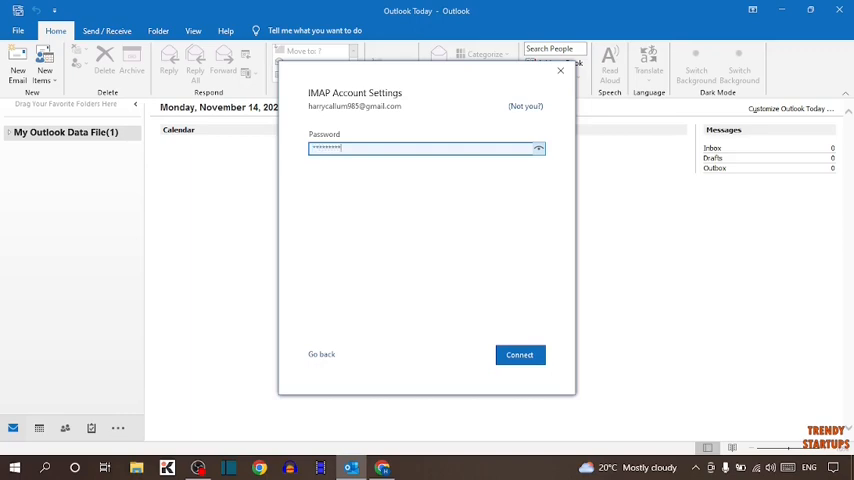
click(519, 354)
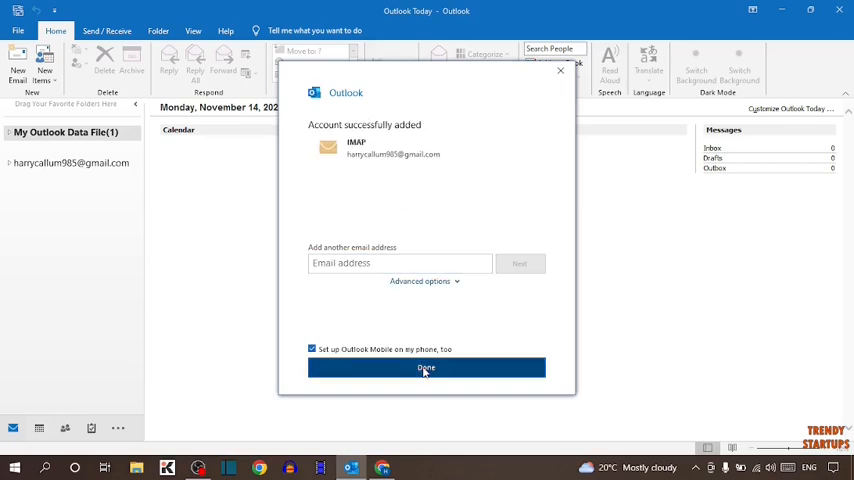
click(426, 367)
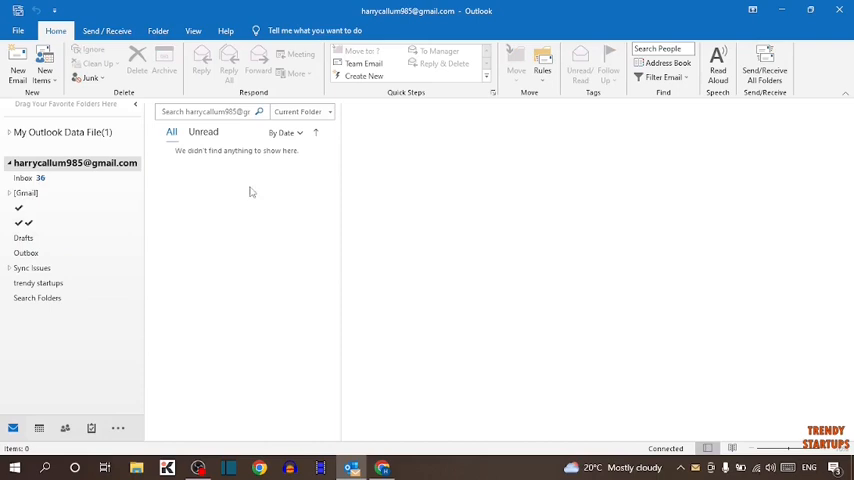
mouse_move(248, 218)
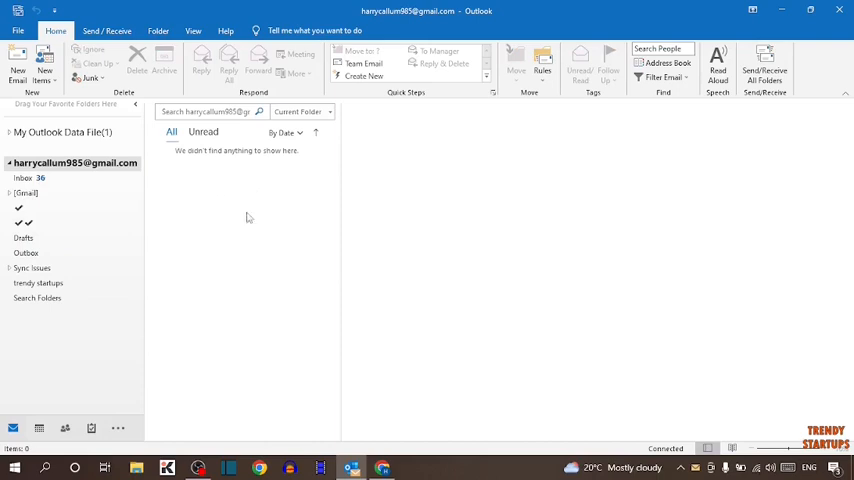